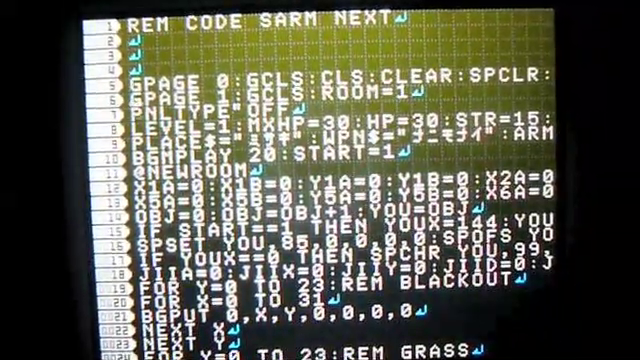
pyautogui.scroll(-3)
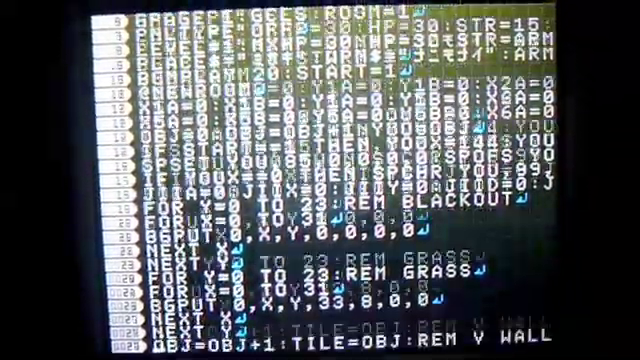
pyautogui.scroll(-3)
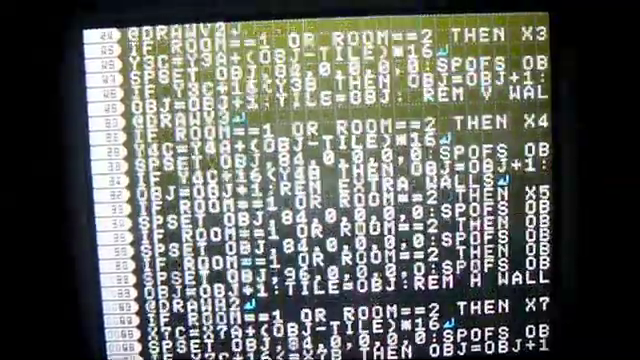
pyautogui.scroll(-3)
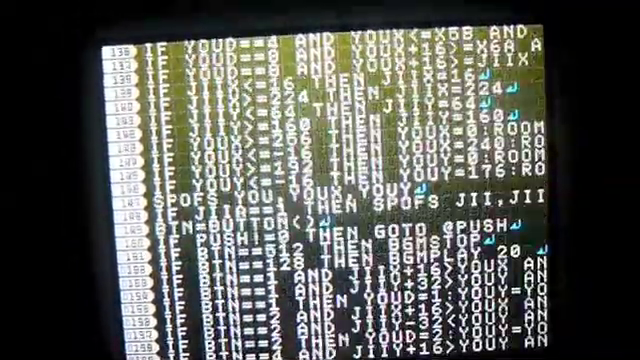